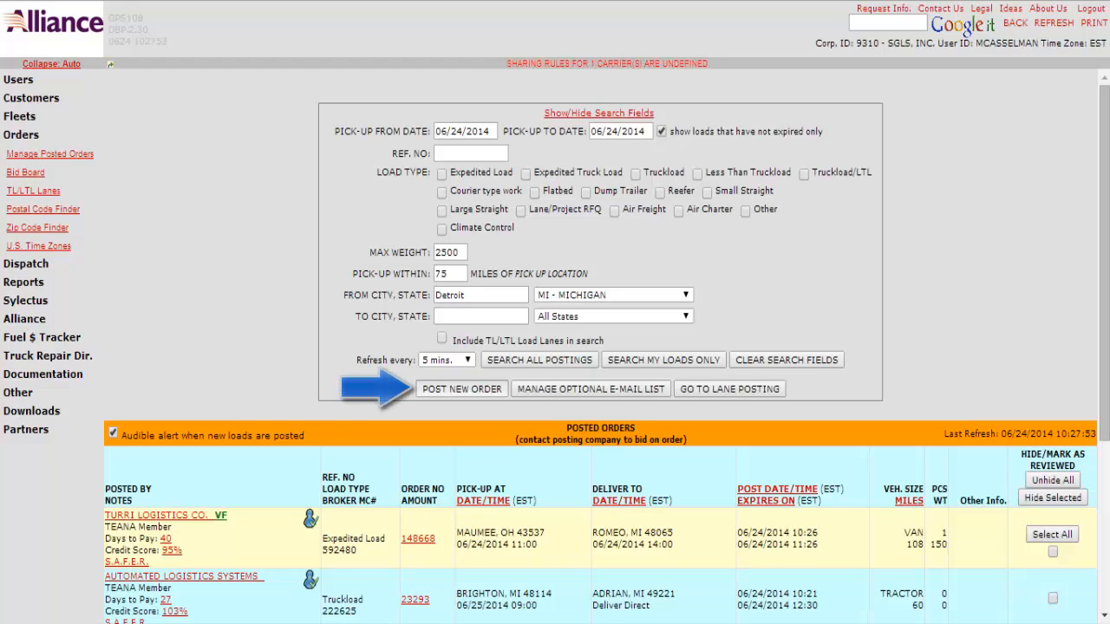
# - Start a new order from the load board search page
pyautogui.click(461, 388)
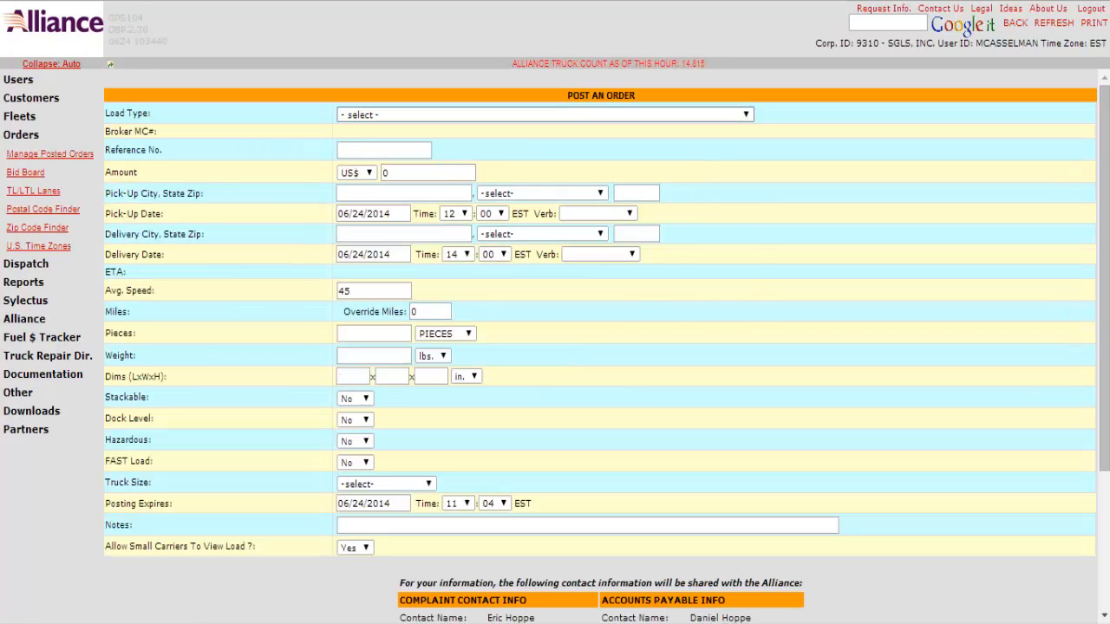
# - Choose 'Expedited Load - Typical Premium Freight Hot Shot Load' as the load type
pyautogui.click(541, 115)
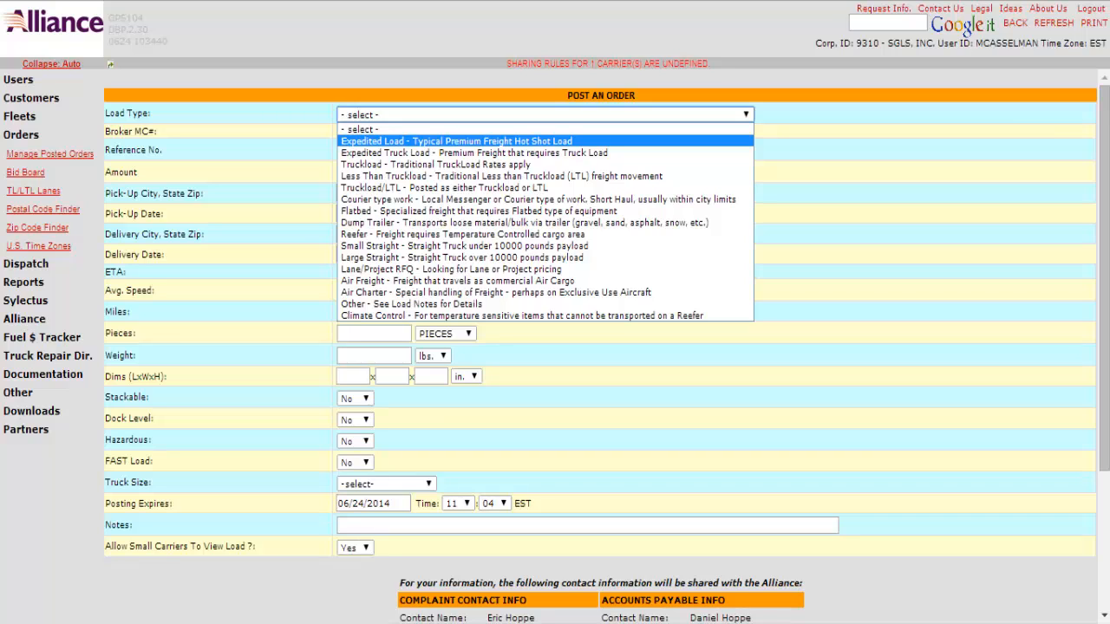
pyautogui.moveTo(451, 269)
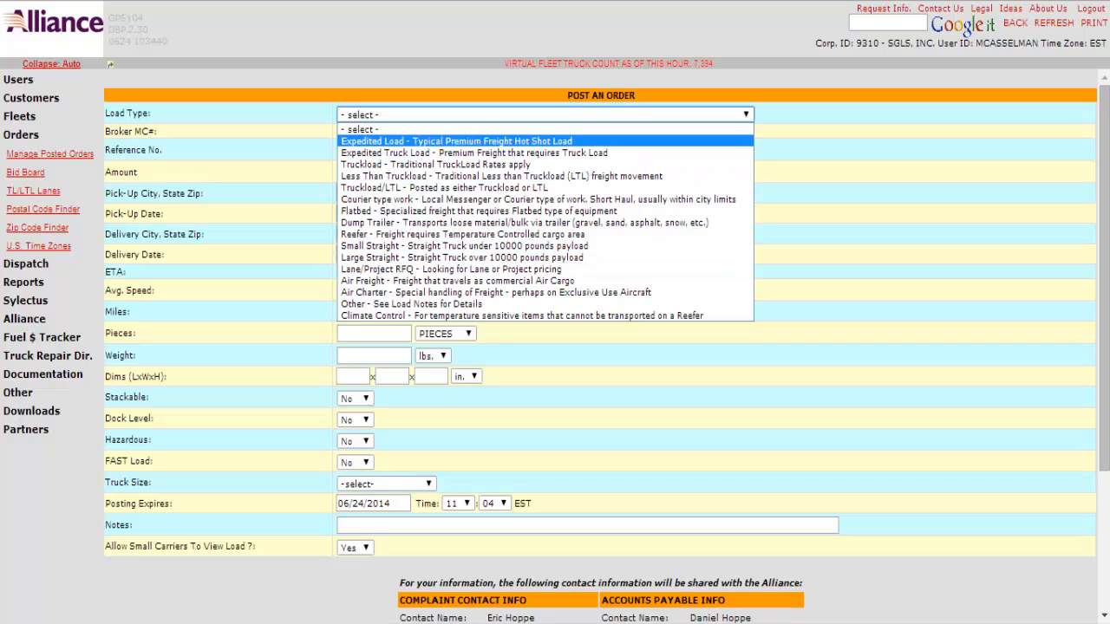
pyautogui.click(455, 141)
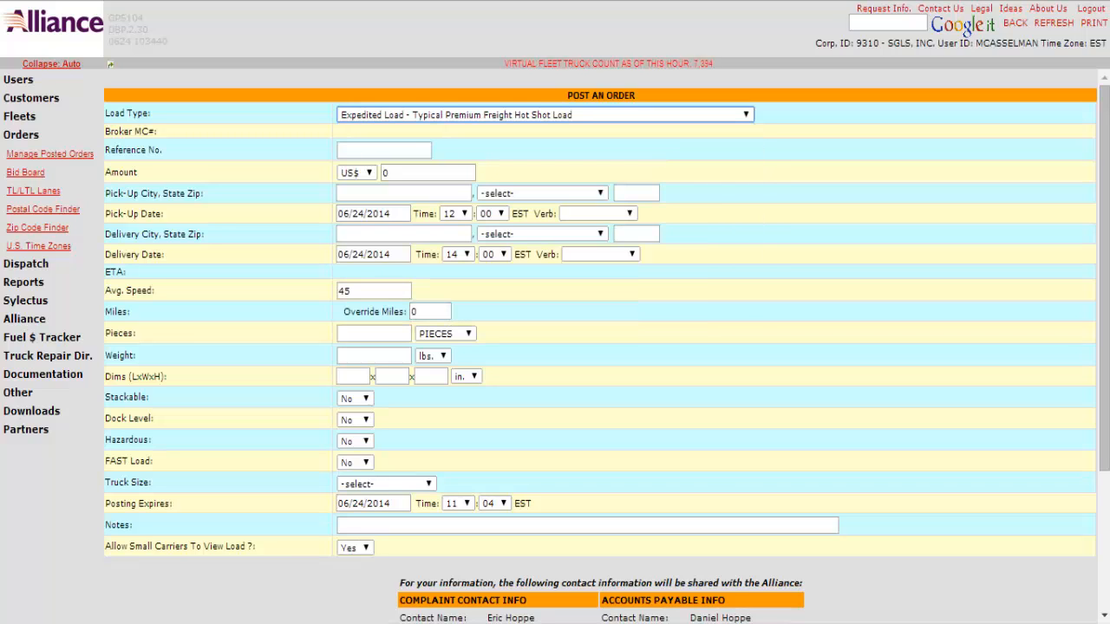
# - Enter the reference number, pickup city Detroit and delivery city Chicago
pyautogui.click(381, 149)
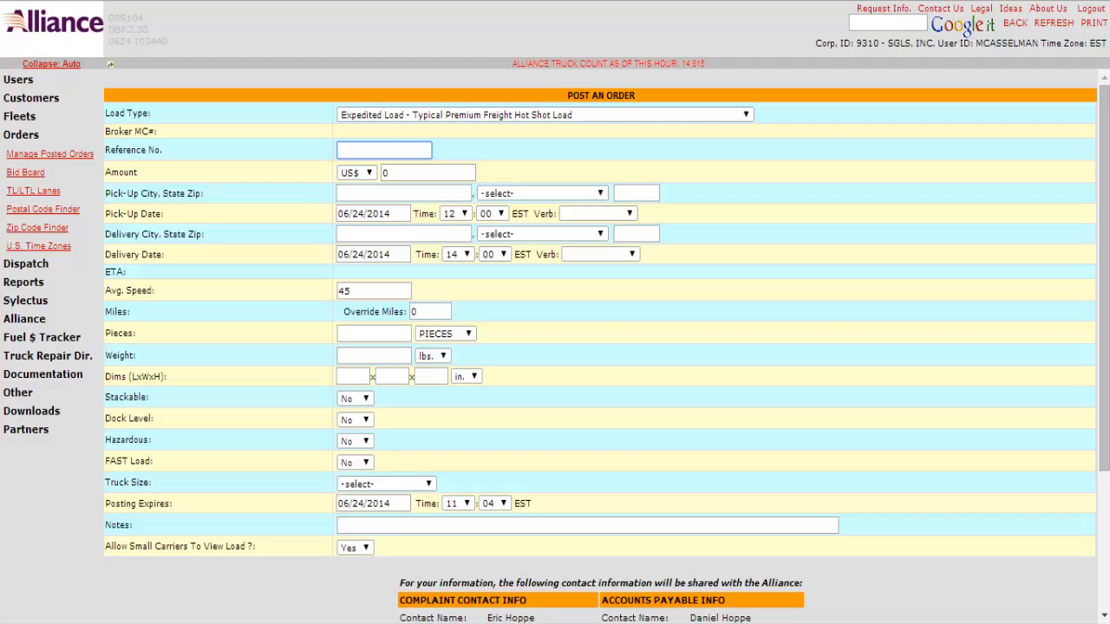
pyautogui.write('62314')
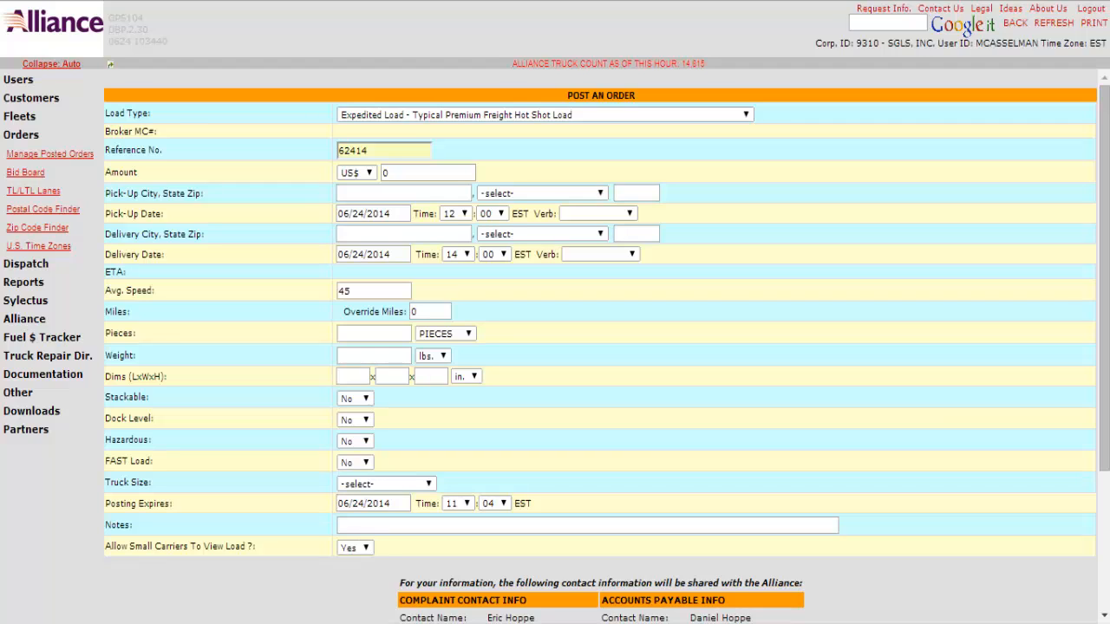
pyautogui.click(402, 192)
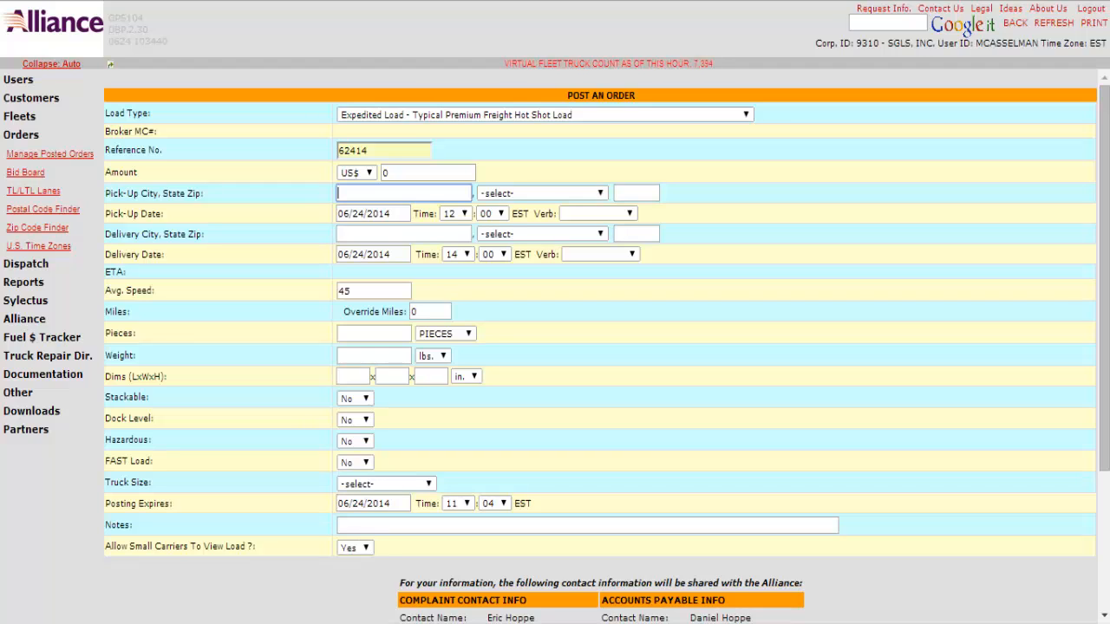
pyautogui.write('Detroit')
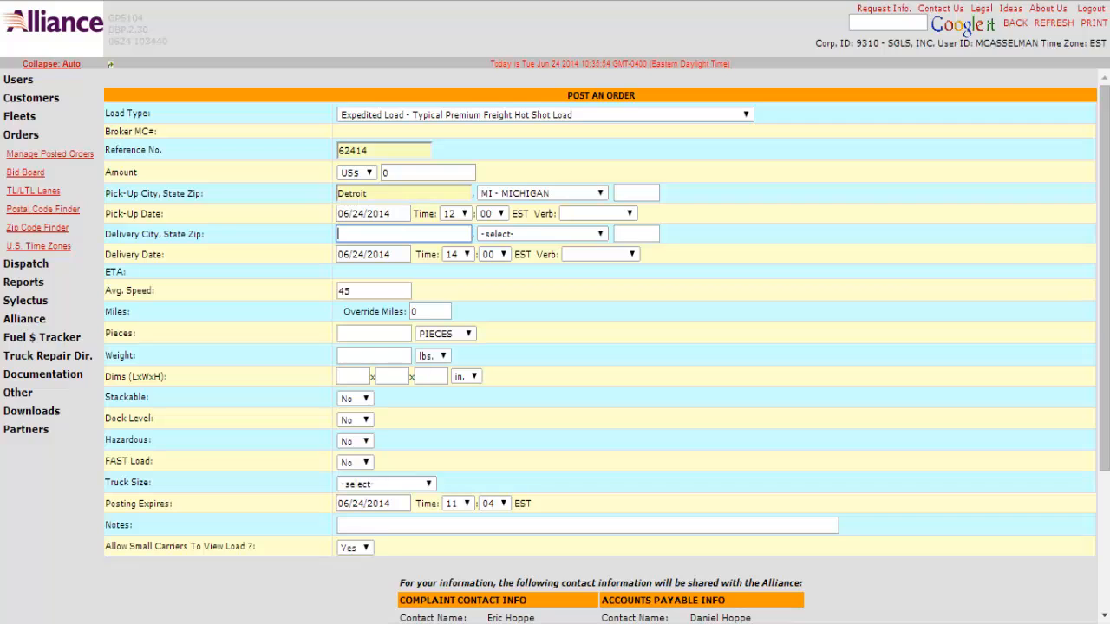
pyautogui.write('Chicago')
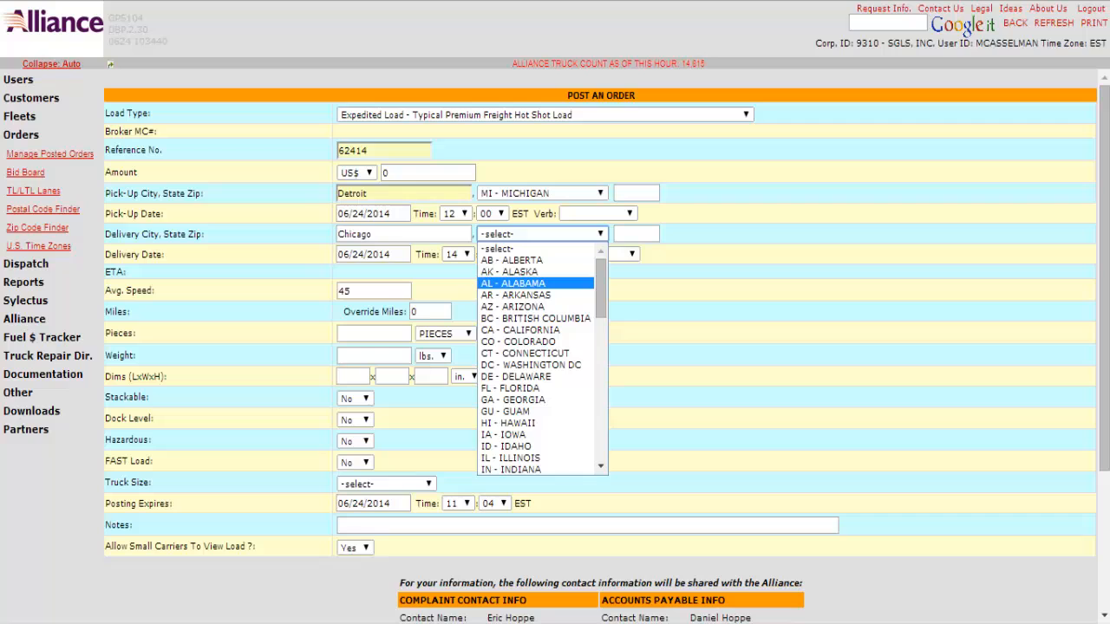
# - Make the delivery state IL - Illinois and the delivery hour 21
pyautogui.click(510, 458)
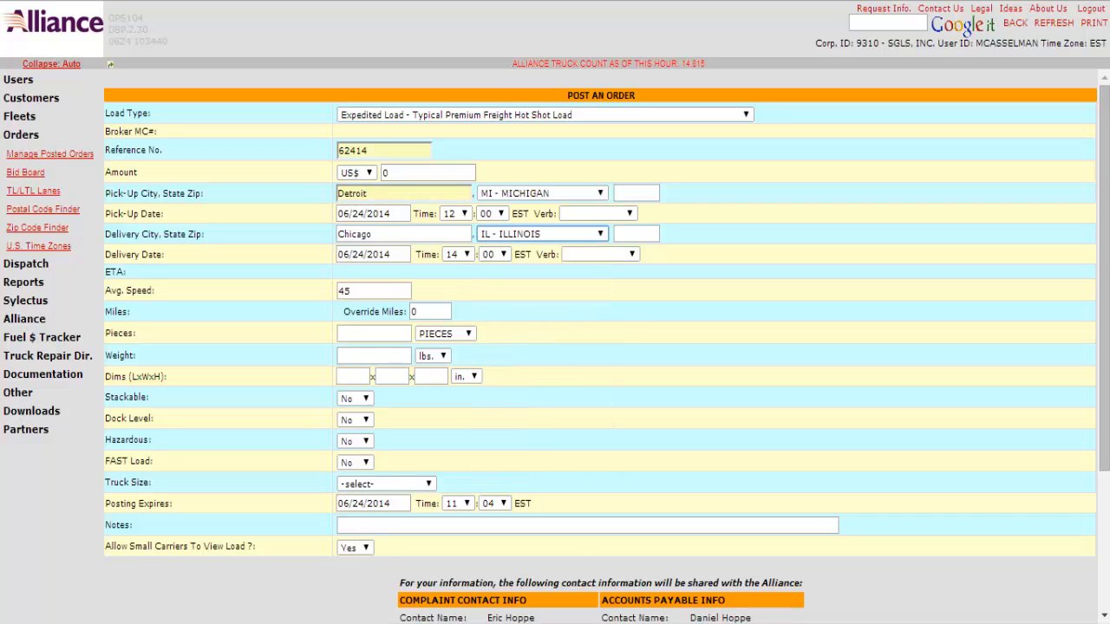
pyautogui.click(454, 254)
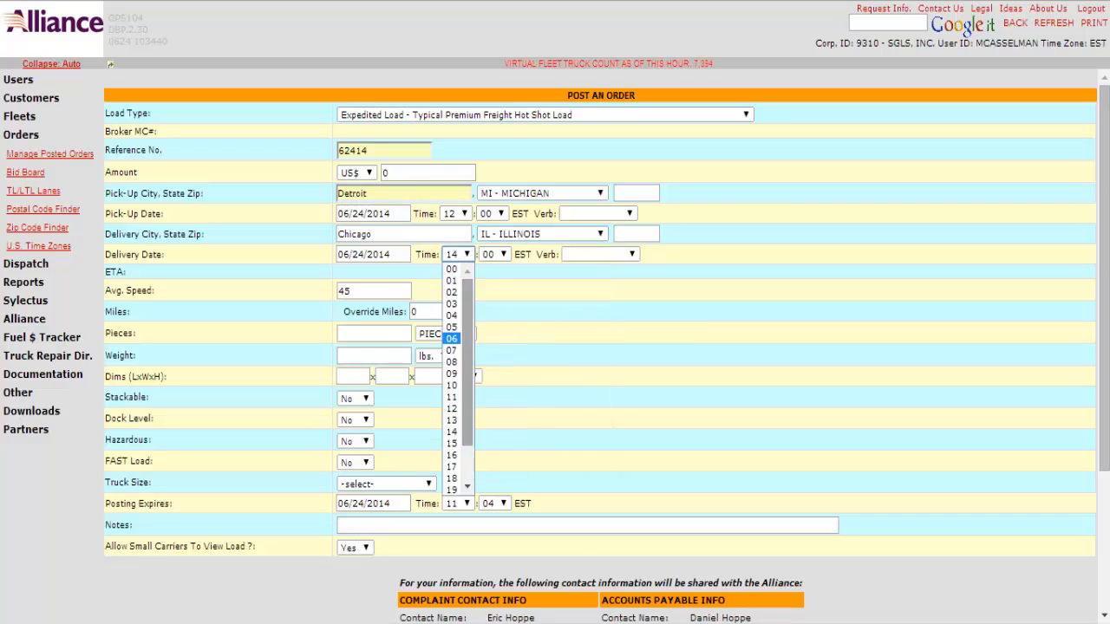
pyautogui.scroll(-3)
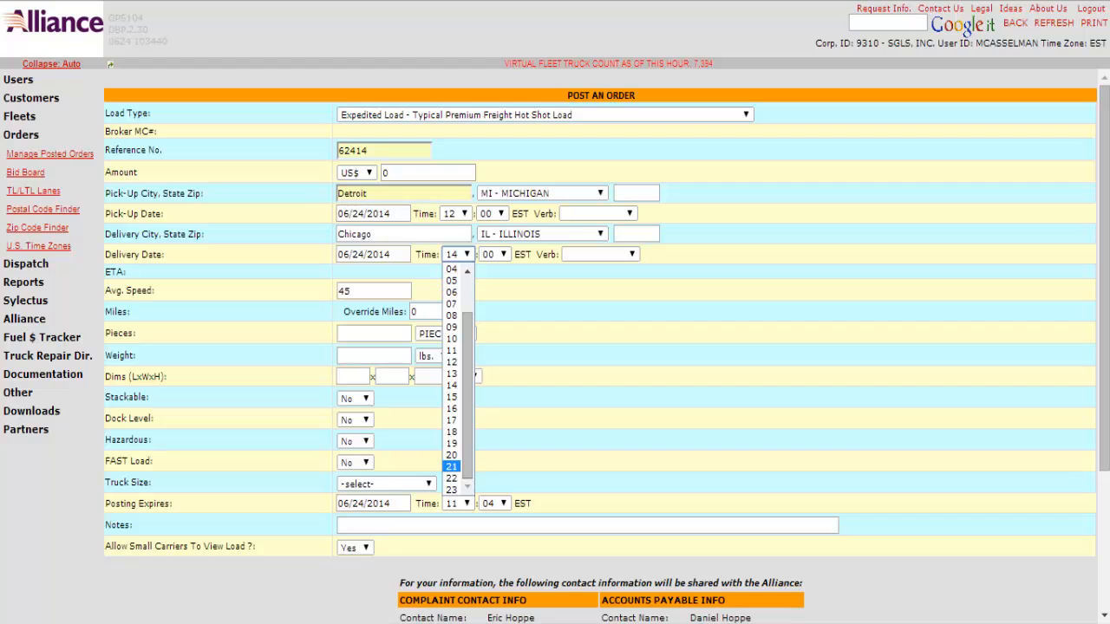
pyautogui.click(451, 467)
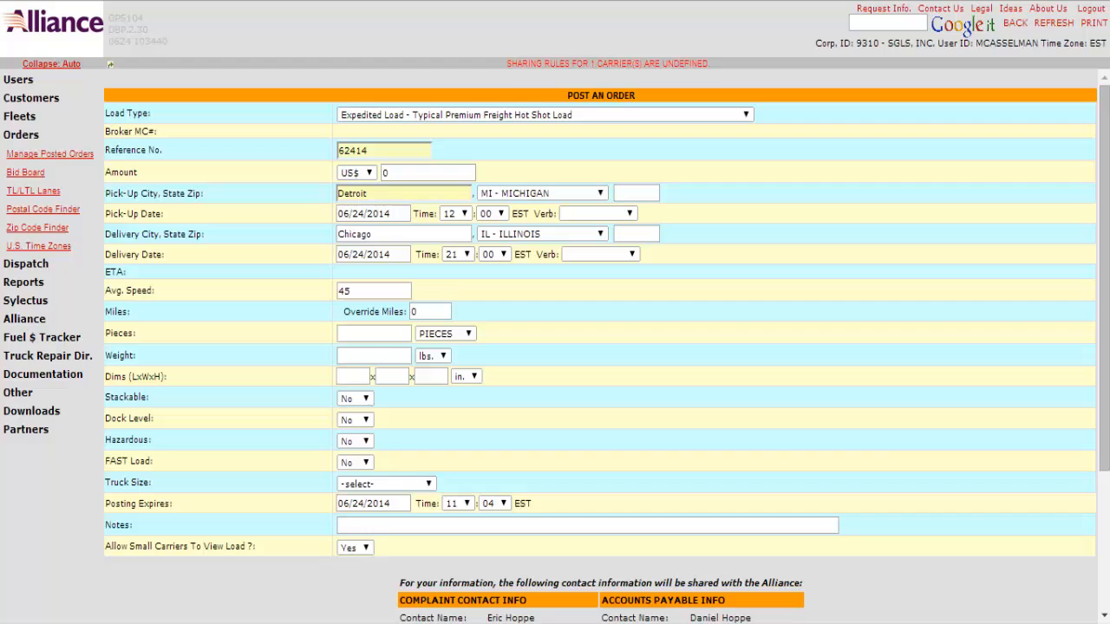
# - Enter the piece count in SKIDS and the weight of 5000 lbs
pyautogui.click(623, 213)
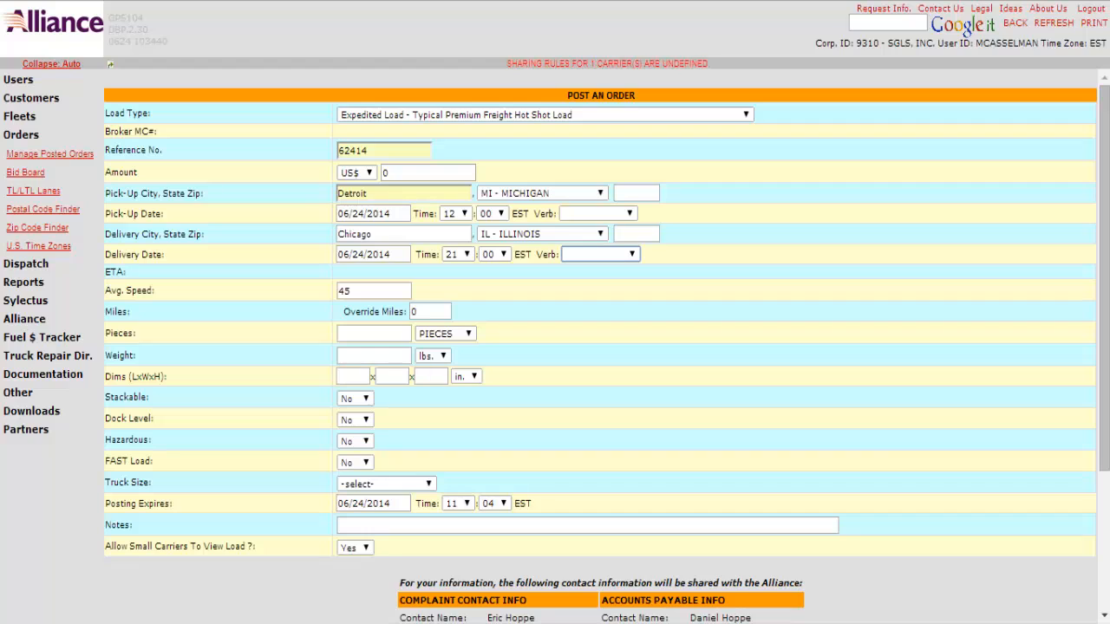
pyautogui.click(373, 333)
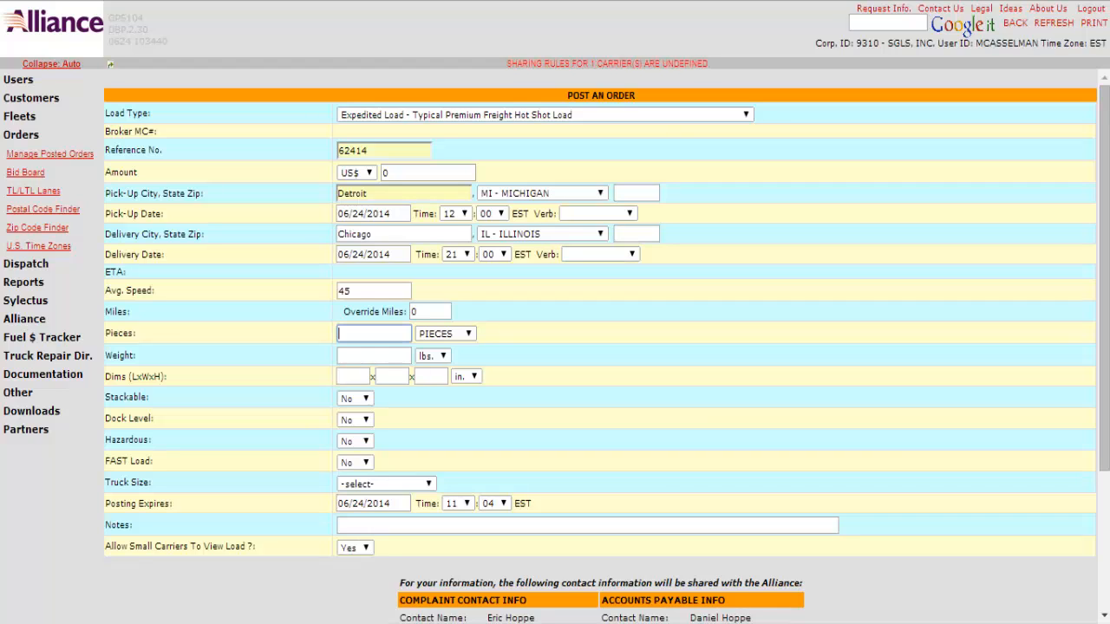
pyautogui.click(464, 333)
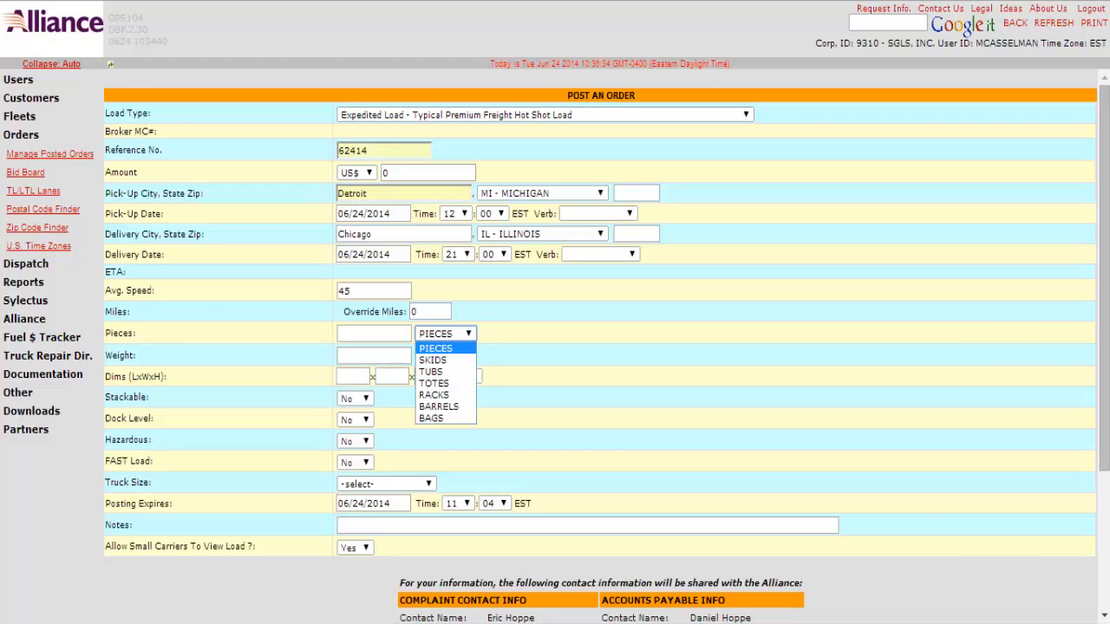
pyautogui.click(433, 359)
pyautogui.write('5')
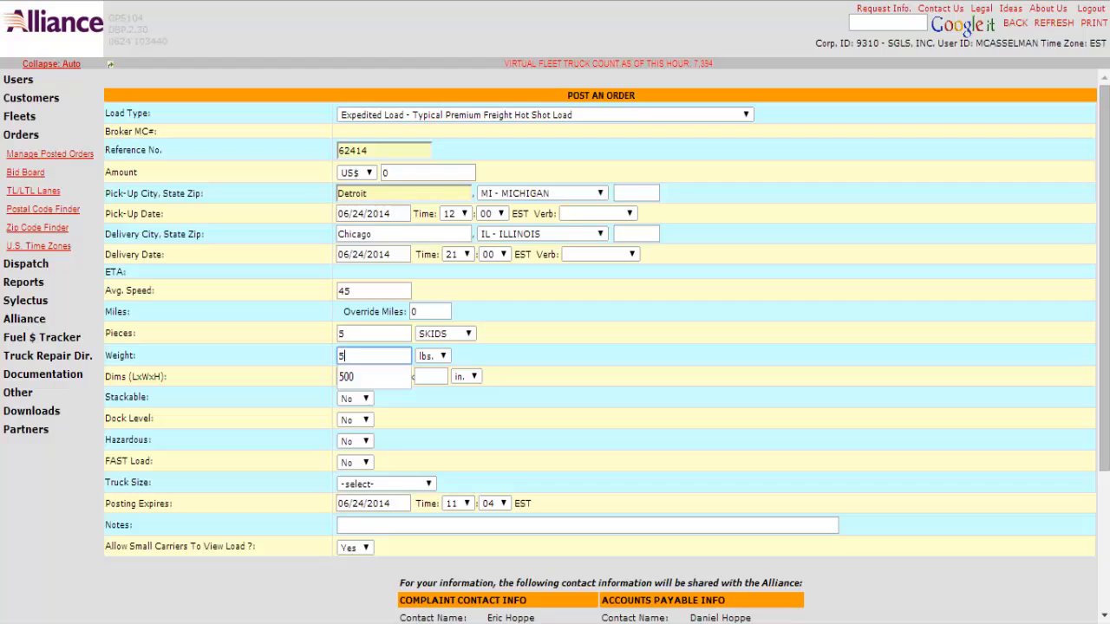
pyautogui.write('000')
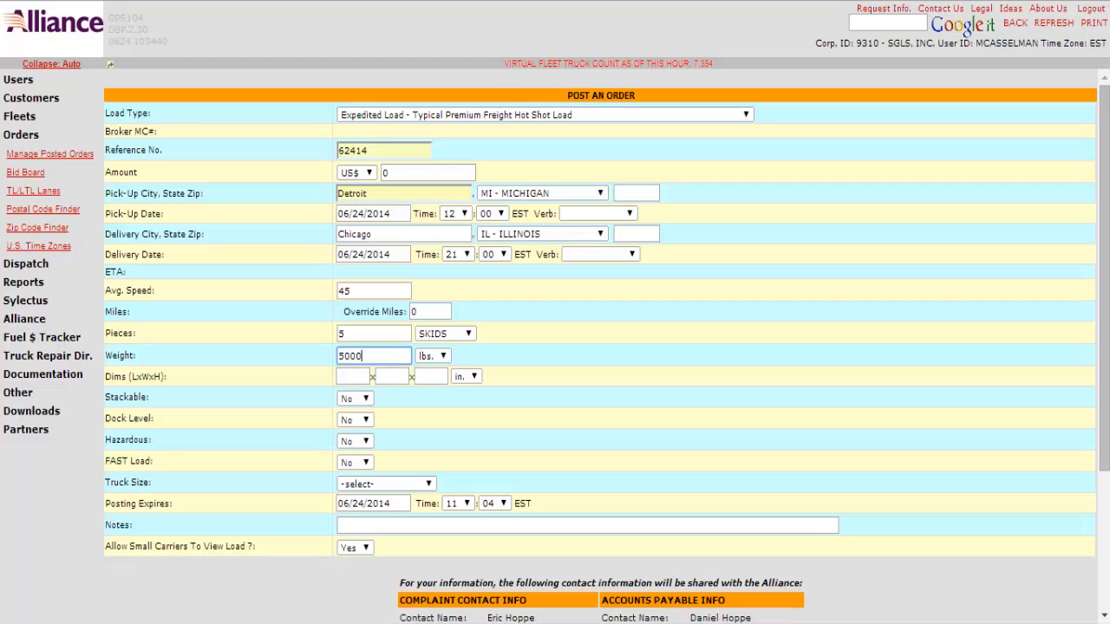
# - Set dimensions to 48 × 48 × 48 and the truck size to SMALL STRAIGHT
pyautogui.write('48')
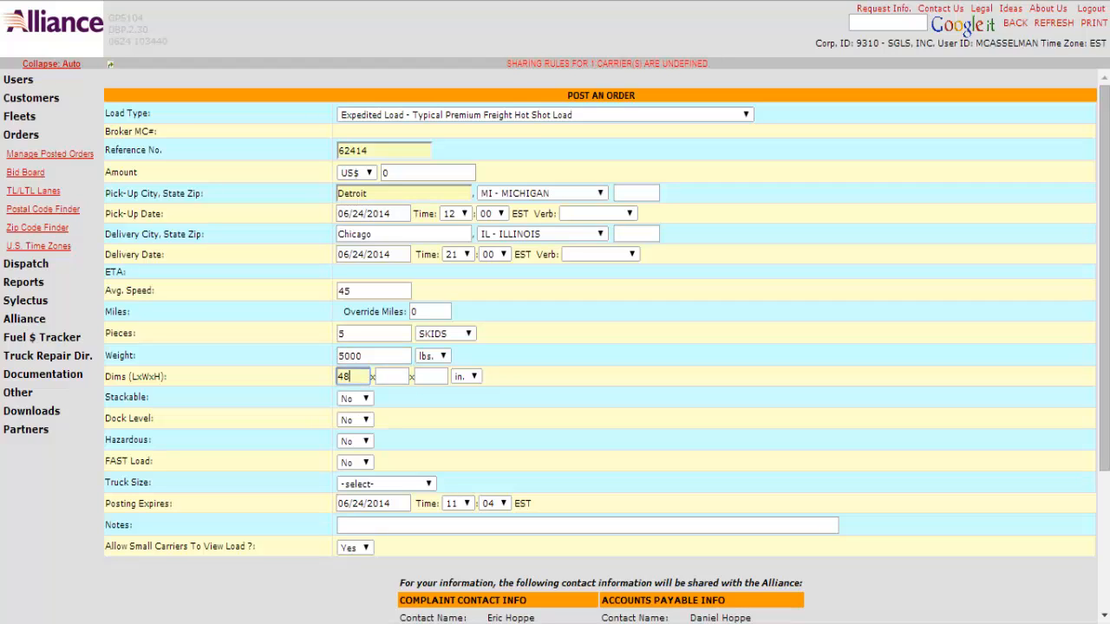
pyautogui.write('48')
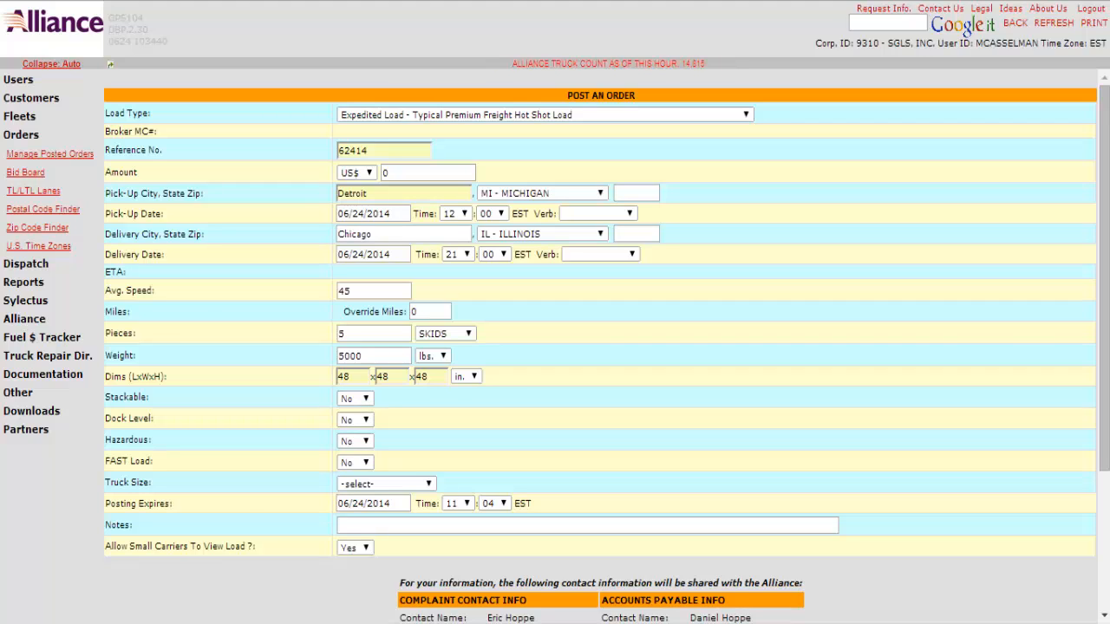
pyautogui.click(385, 482)
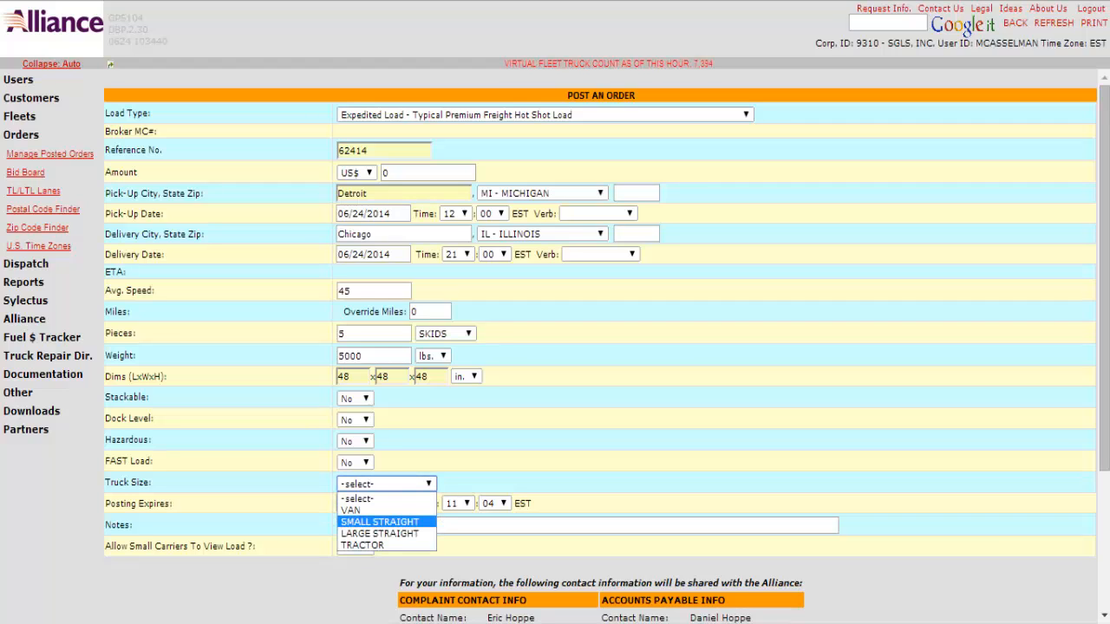
pyautogui.click(378, 520)
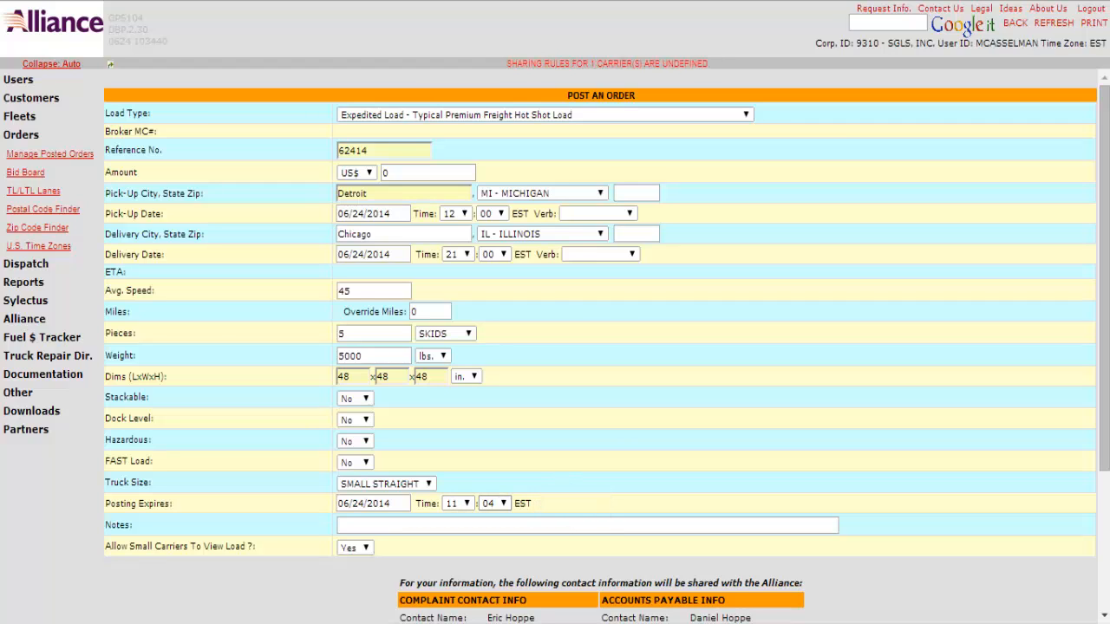
# - Write the note 'Pick up Tuesday, deliver by 10pm same day'
pyautogui.click(586, 524)
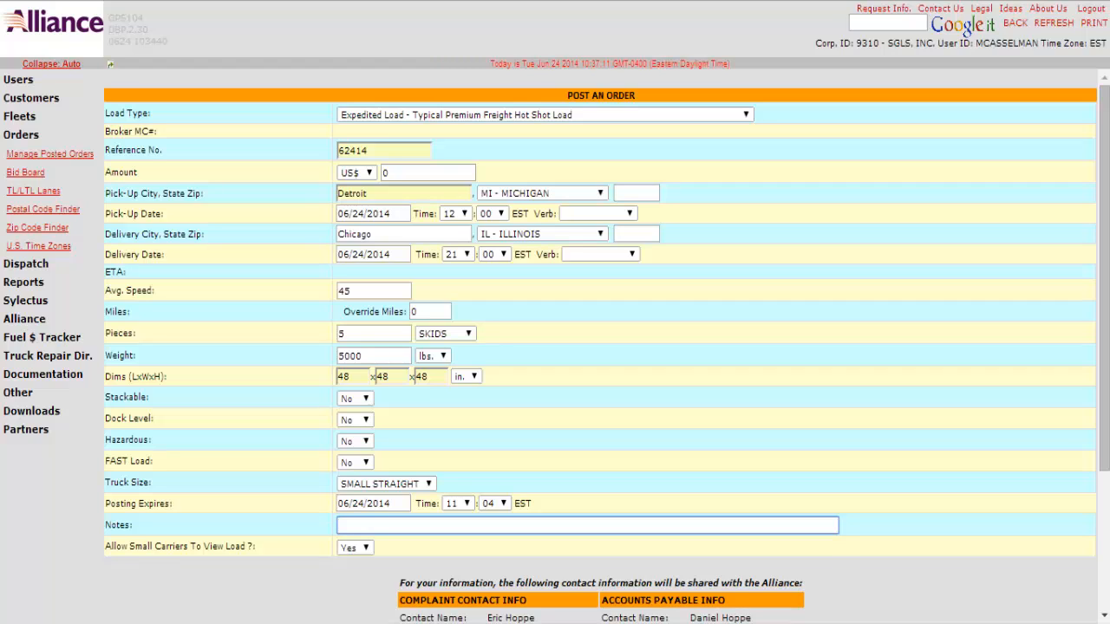
pyautogui.write('Pick up')
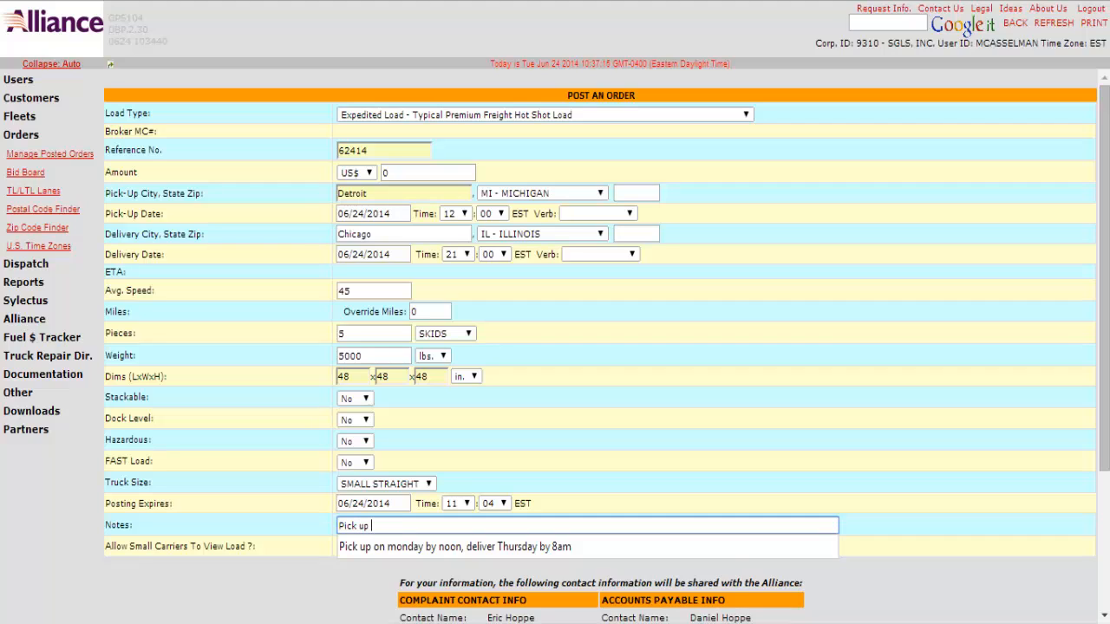
pyautogui.write('Tuesday')
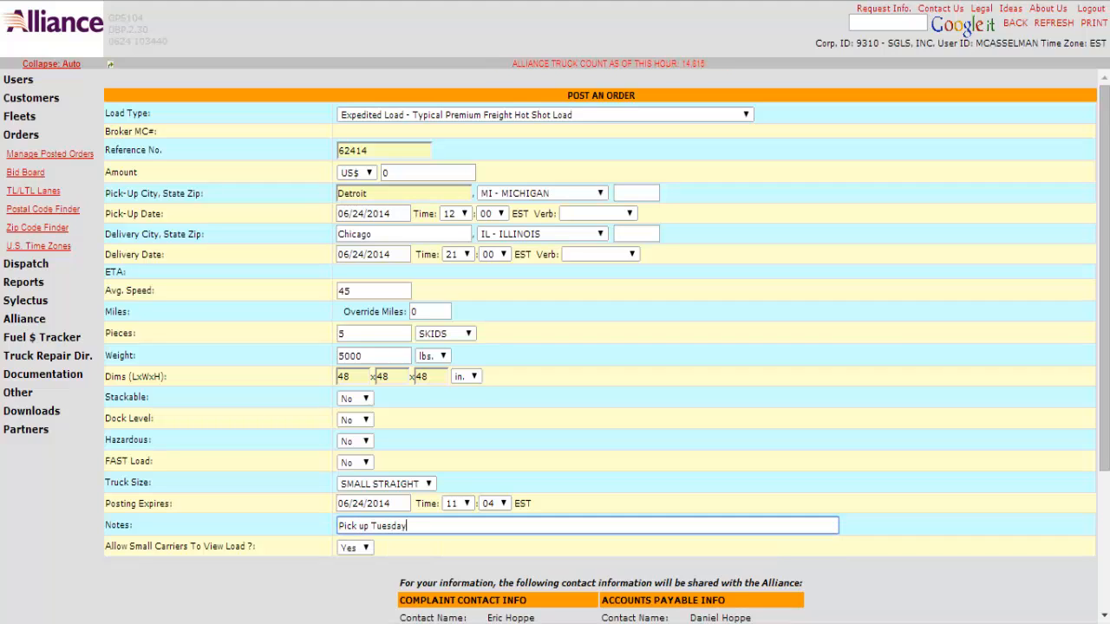
pyautogui.write(', deliver b')
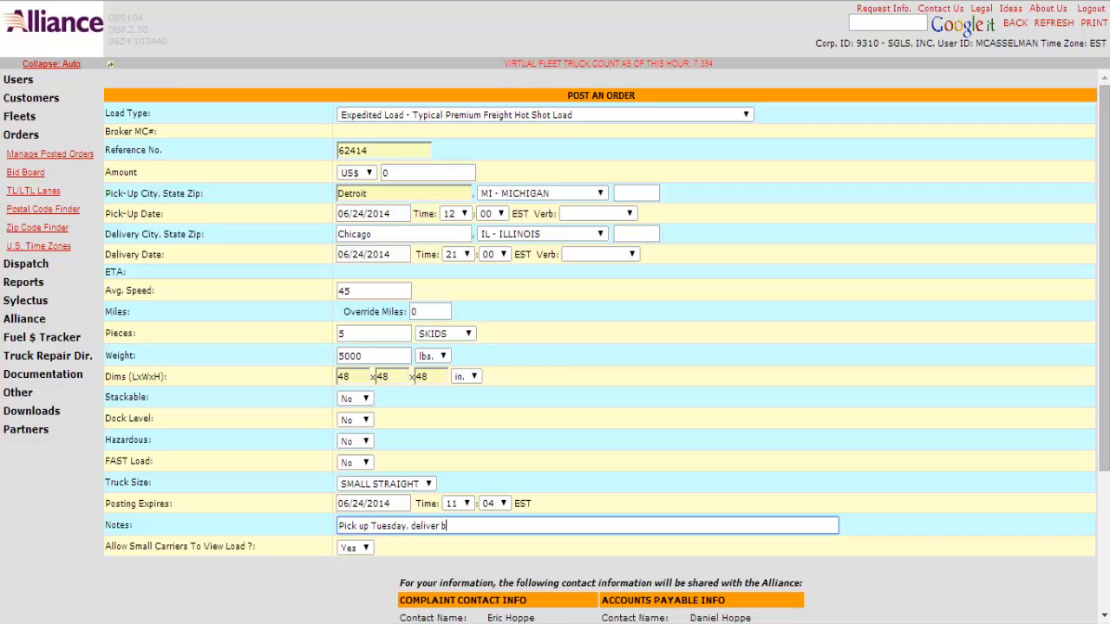
pyautogui.write('y 10p')
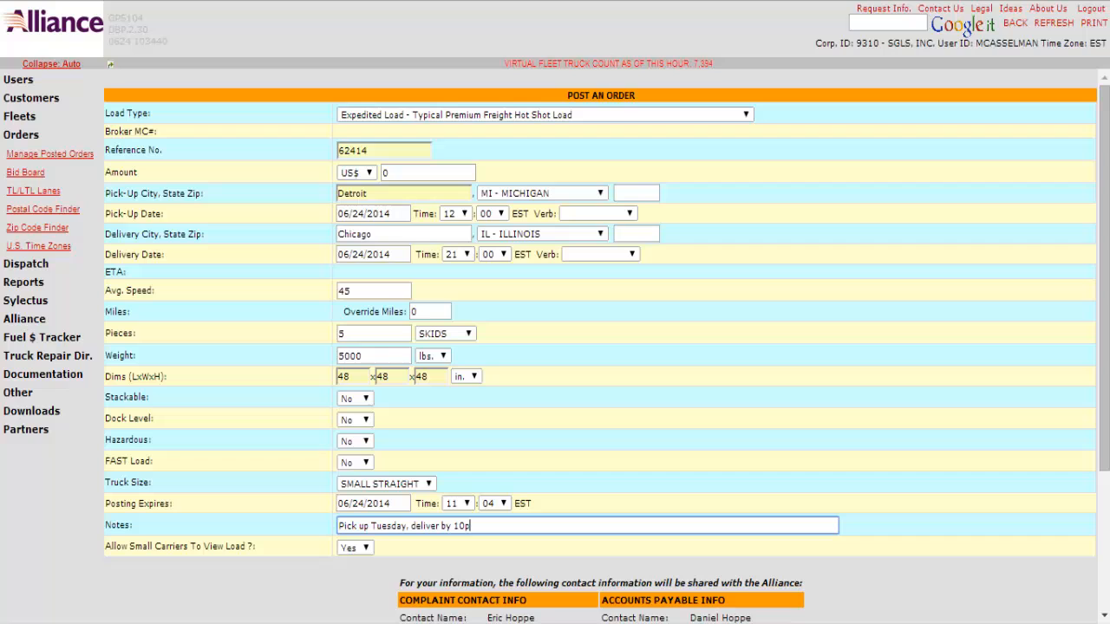
pyautogui.write('m same day')
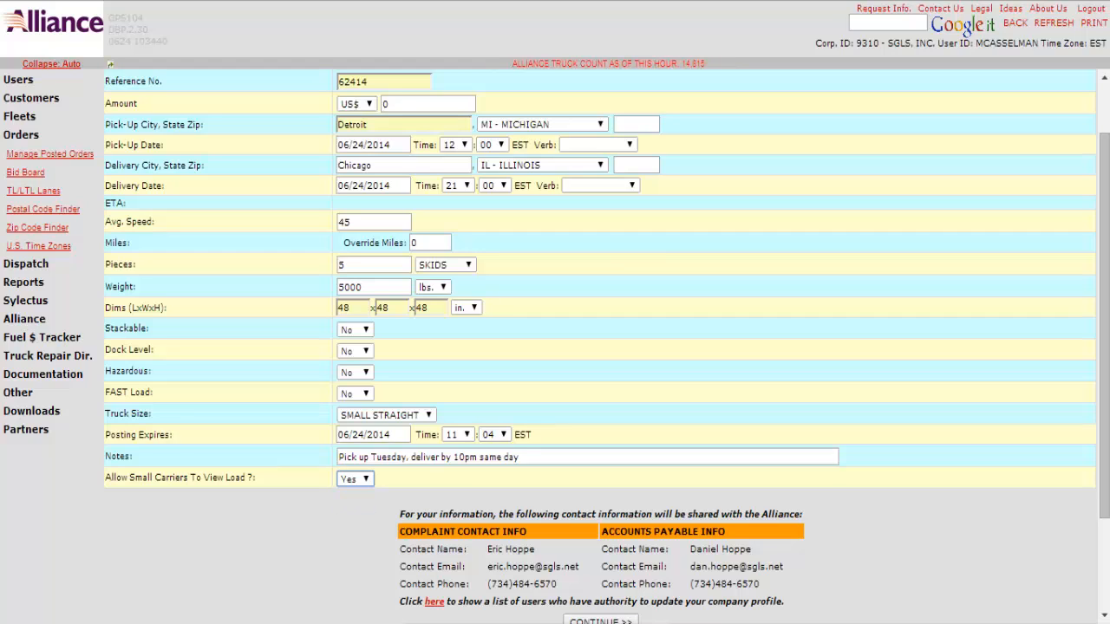
# - Submit the filled order form with CONTINUE >> to reach city selection
pyautogui.scroll(-3)
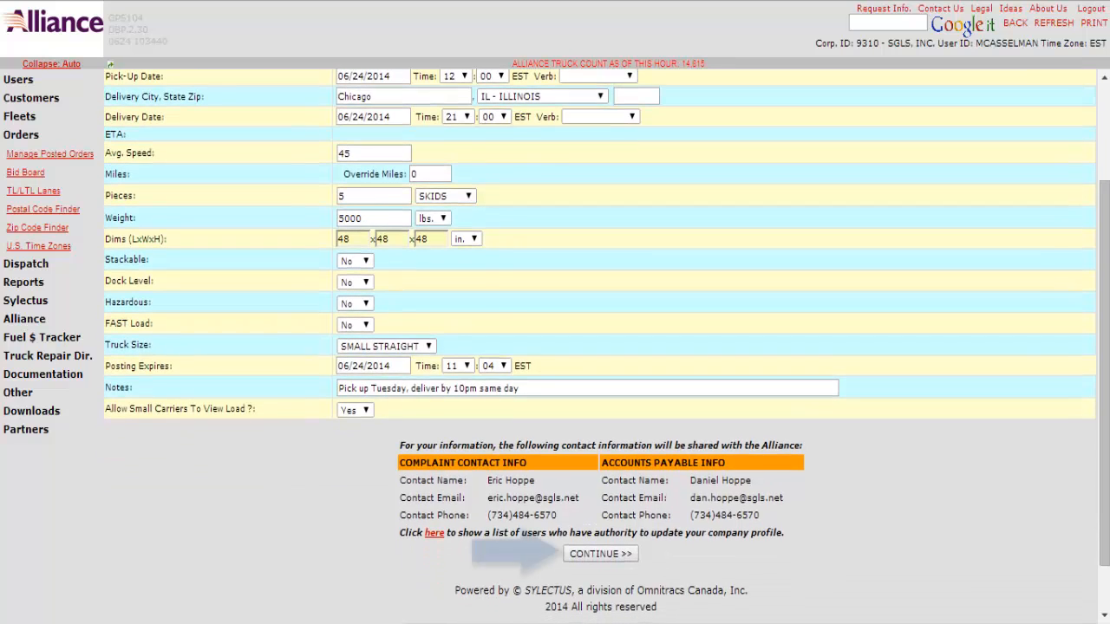
pyautogui.click(600, 553)
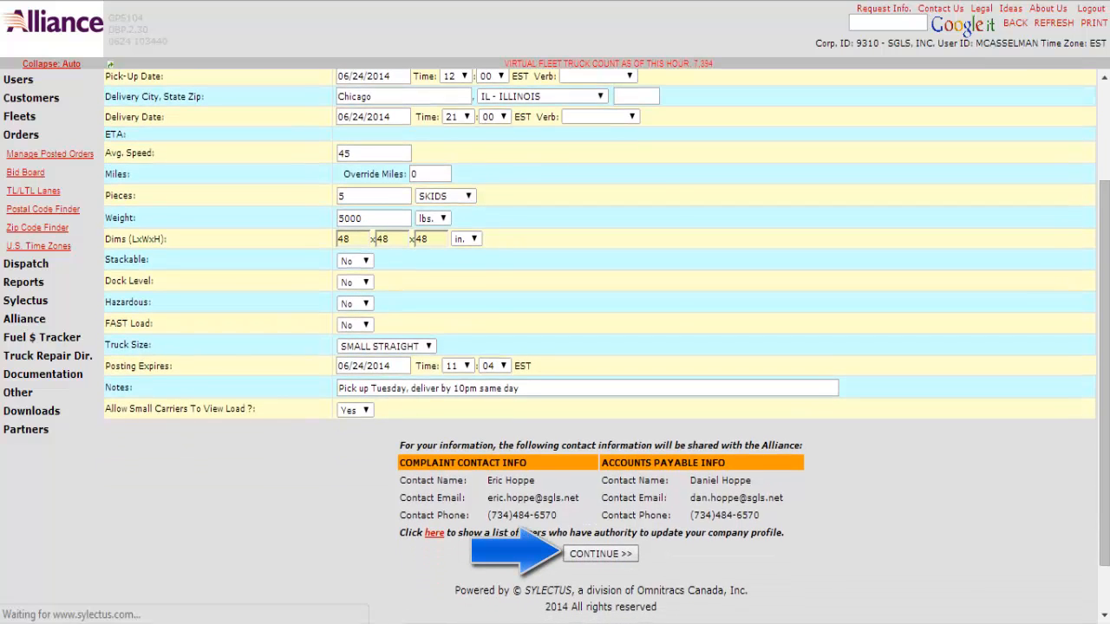
pyautogui.click(601, 555)
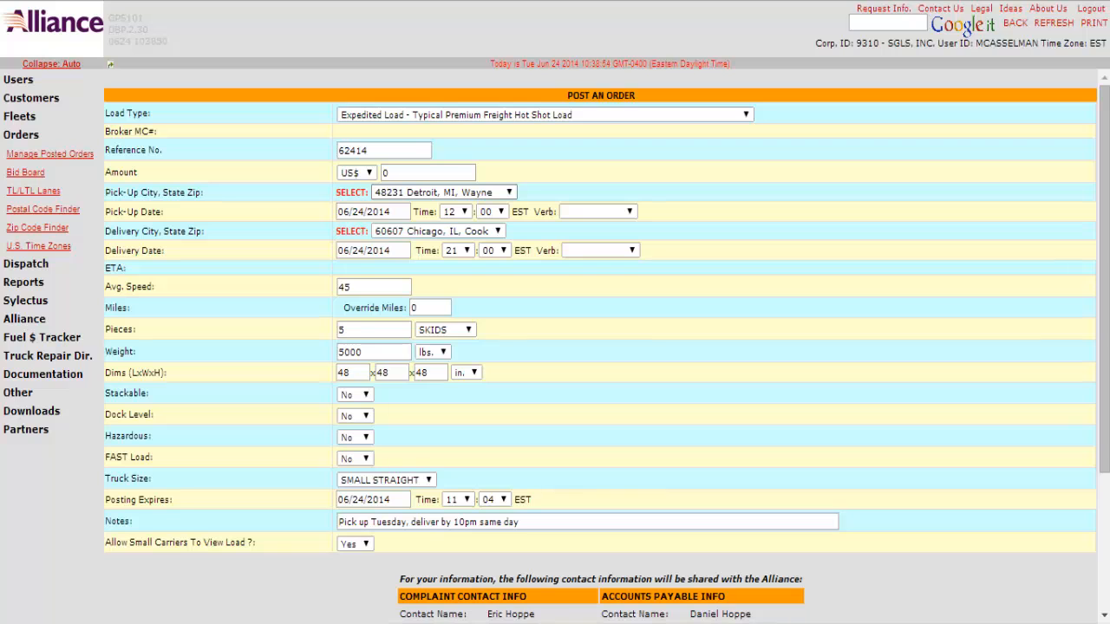
pyautogui.click(506, 190)
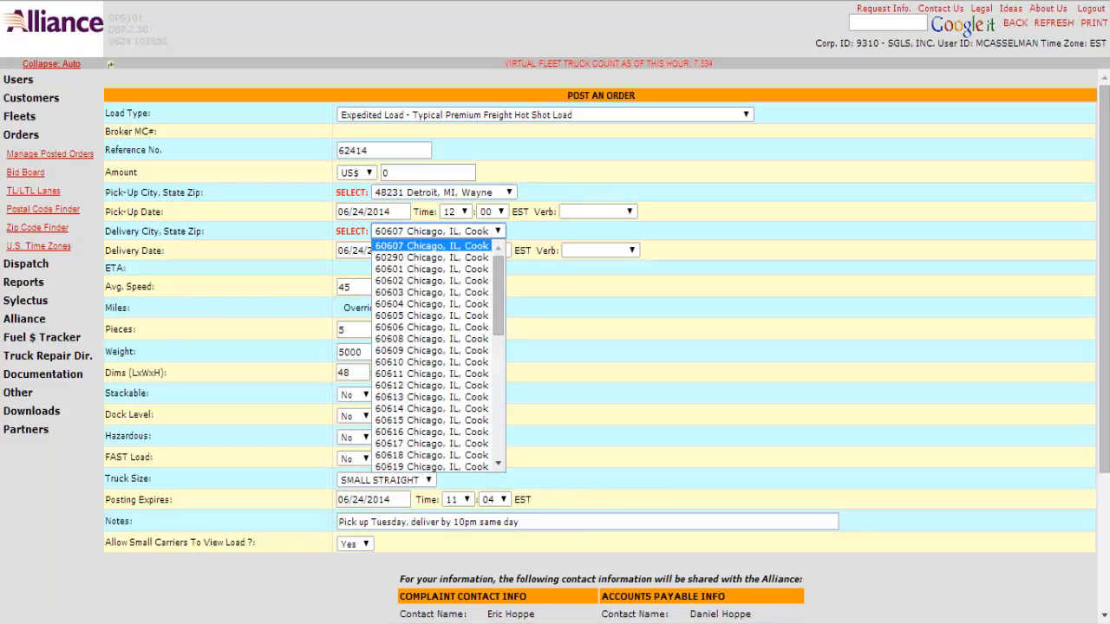
pyautogui.click(428, 246)
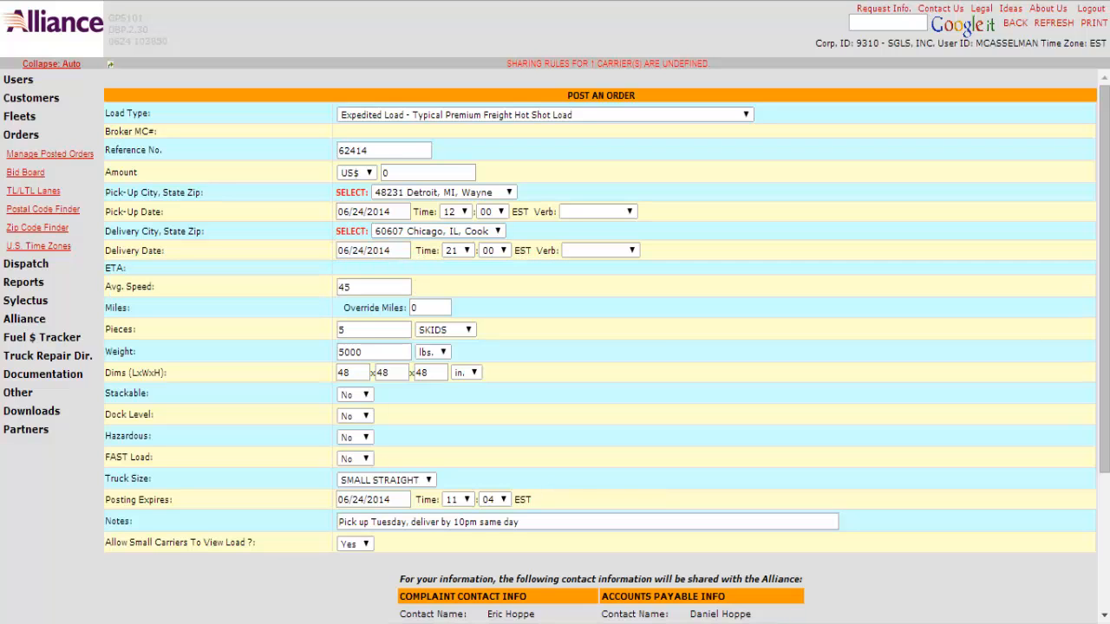
pyautogui.scroll(-3)
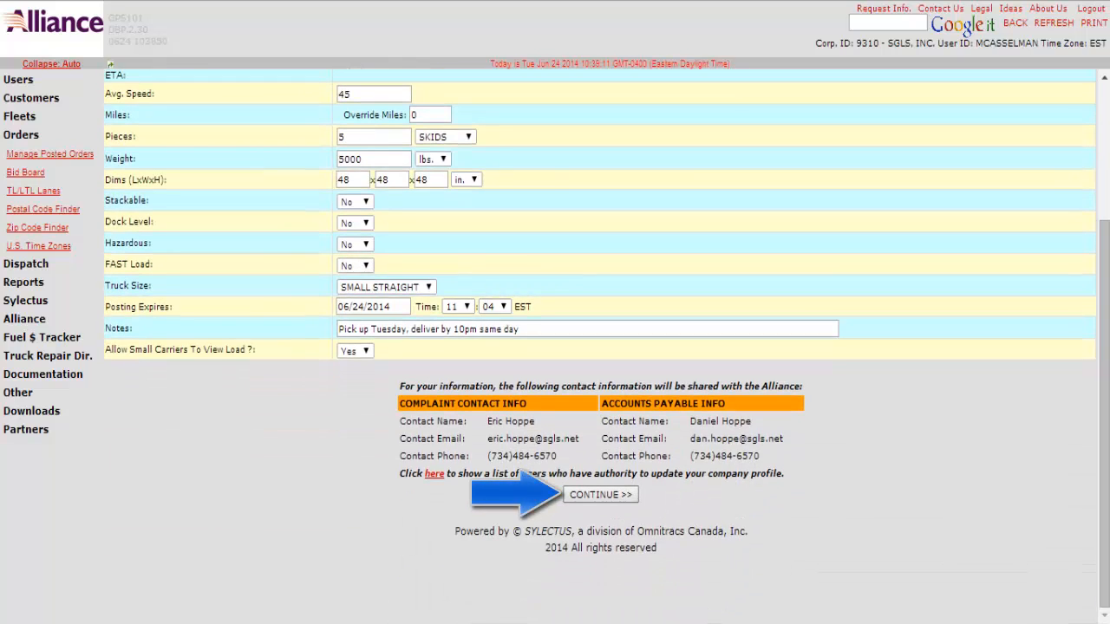
pyautogui.click(601, 494)
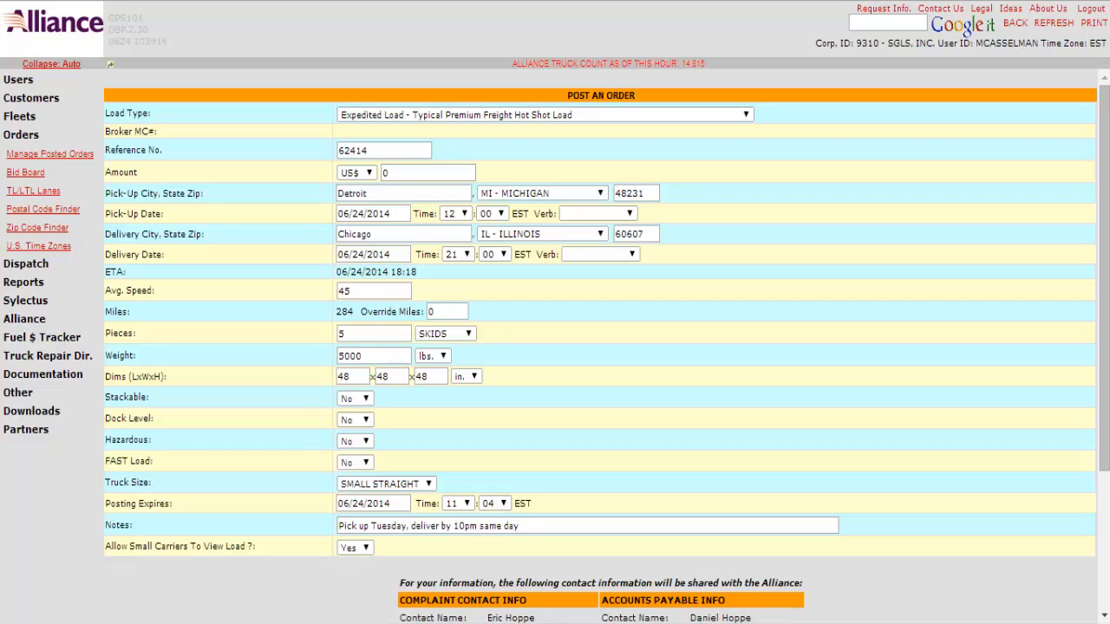
# - Scroll down to the SAVE ORDER button with 284 miles and ETA showing
pyautogui.scroll(-3)
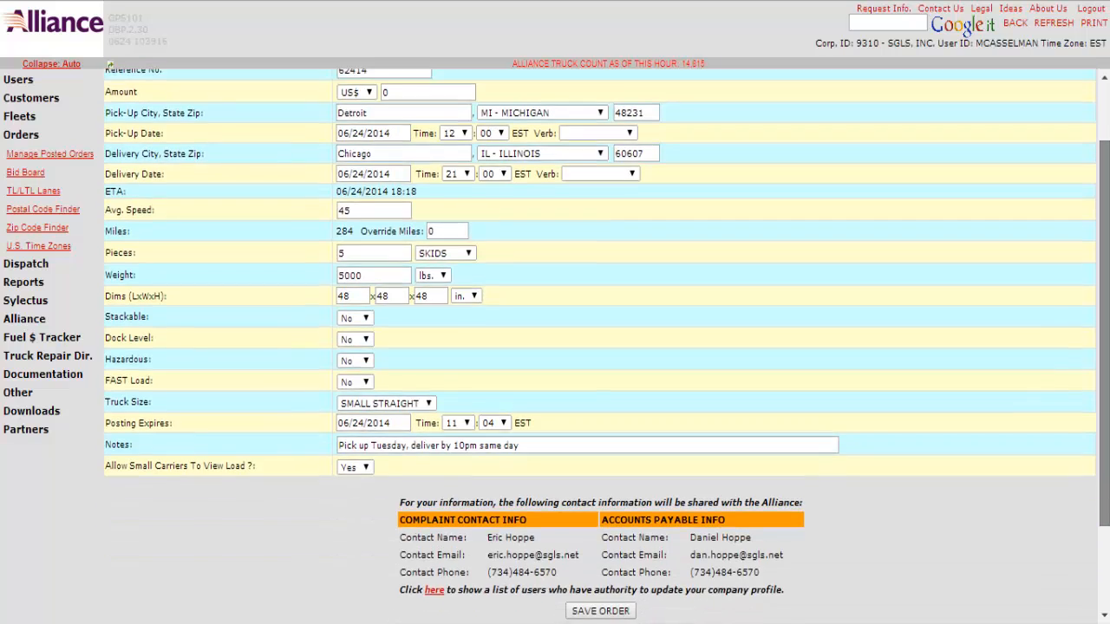